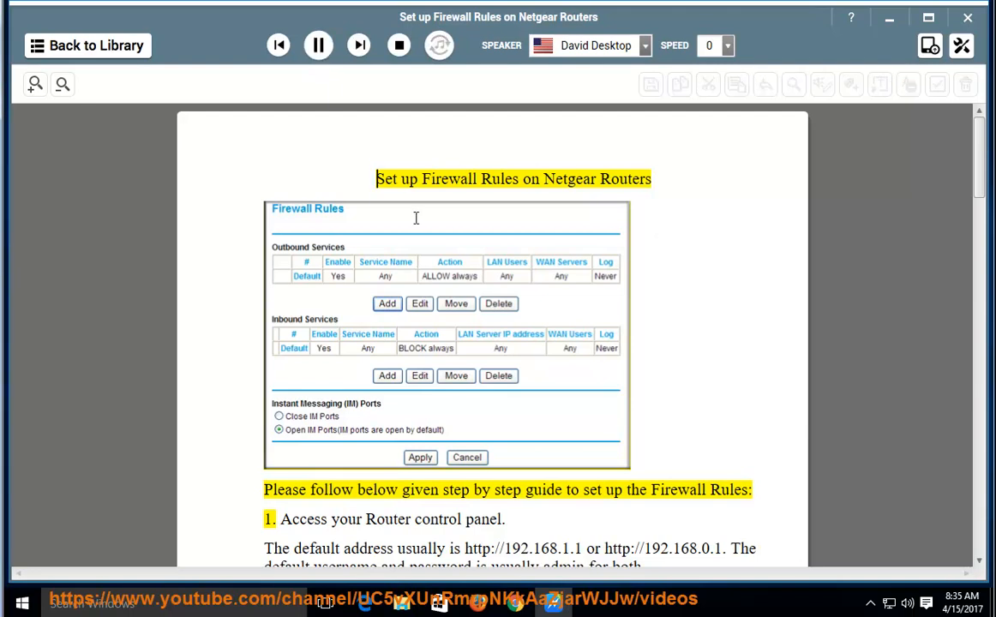
Step: Start reading the Netgear firewall guide aloud from the title through step 1
double_click(569, 178)
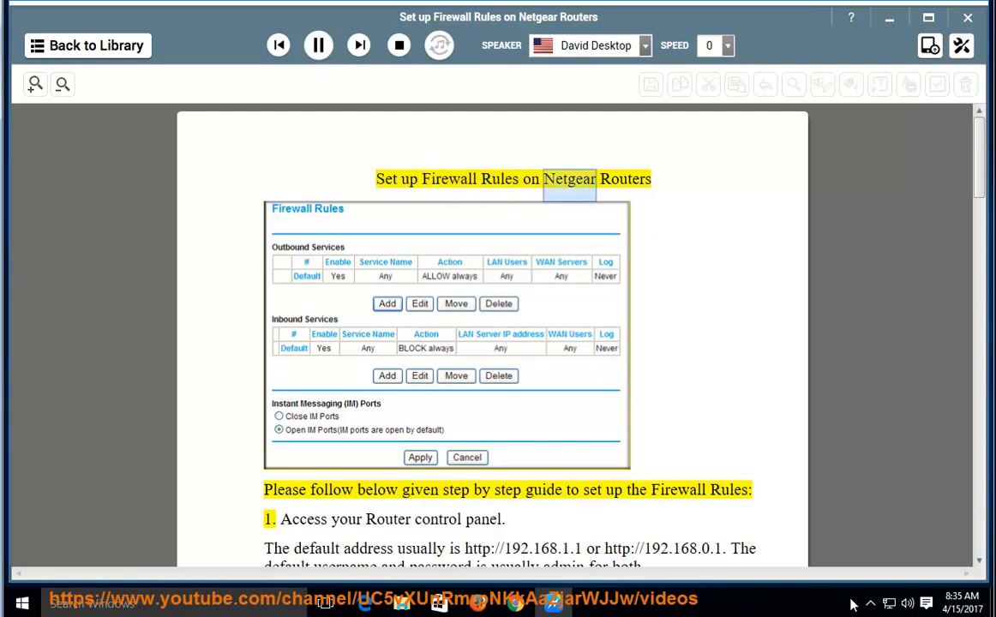
click(906, 603)
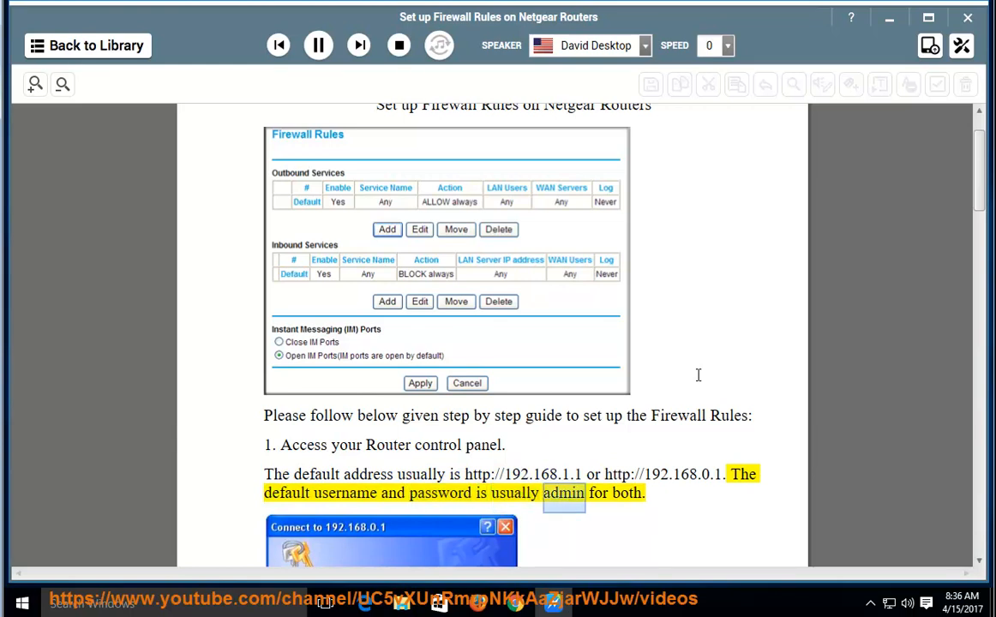
Step: Scroll down through steps 2 and 3 to step 4 while the guide is read aloud
scroll(down, 3)
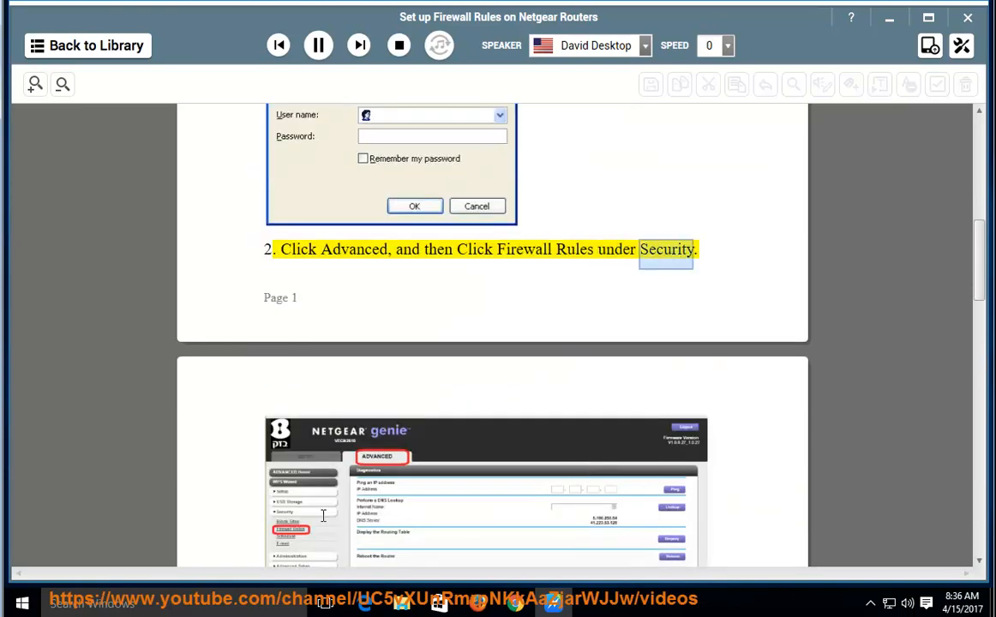
scroll(down, 3)
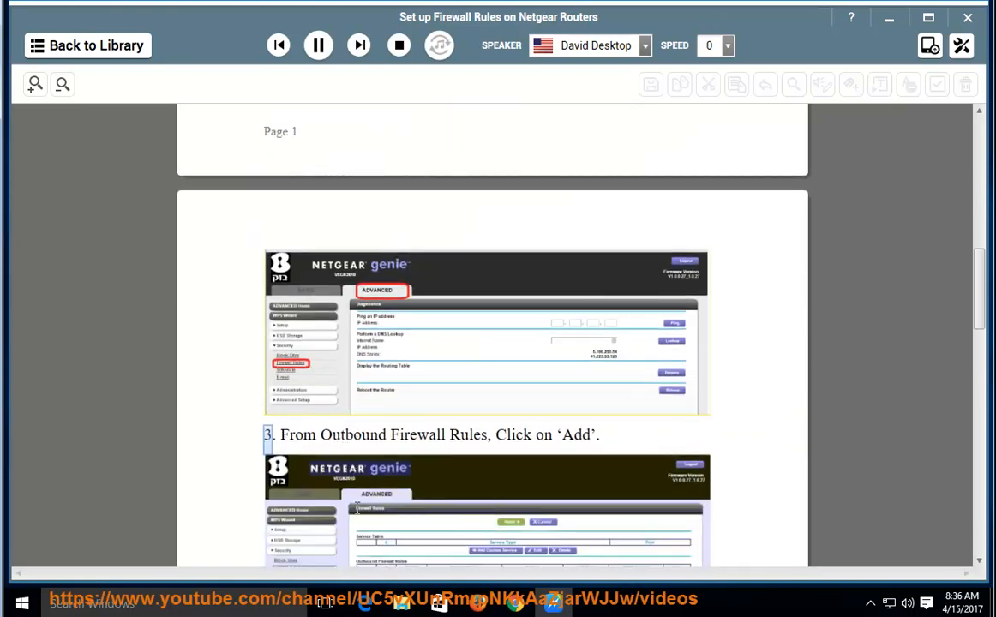
scroll(down, 3)
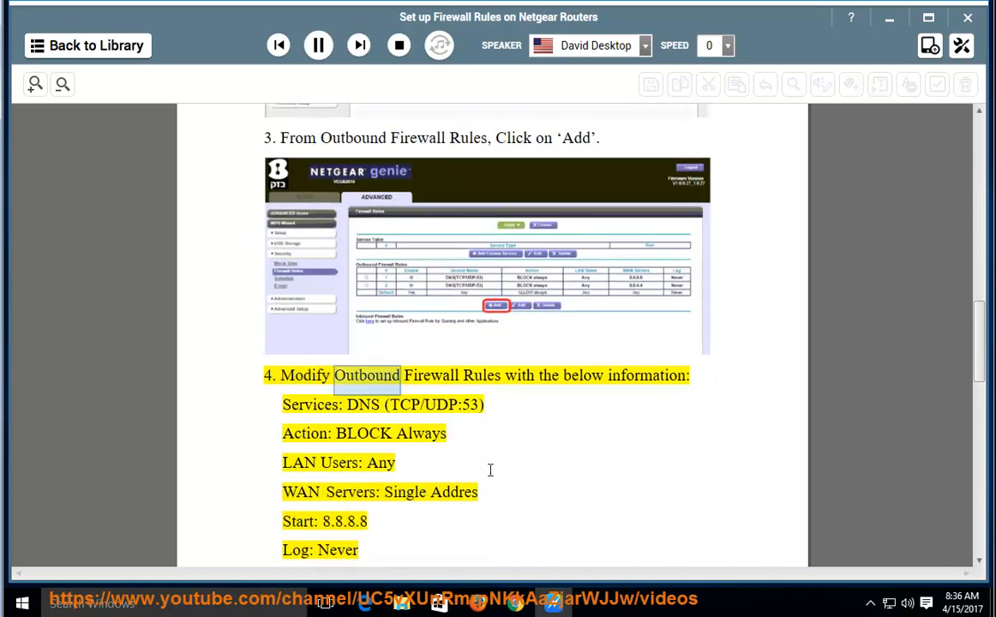
Step: Scroll past the outbound rule values to the 'Repeat the steps' route list
scroll(down, 3)
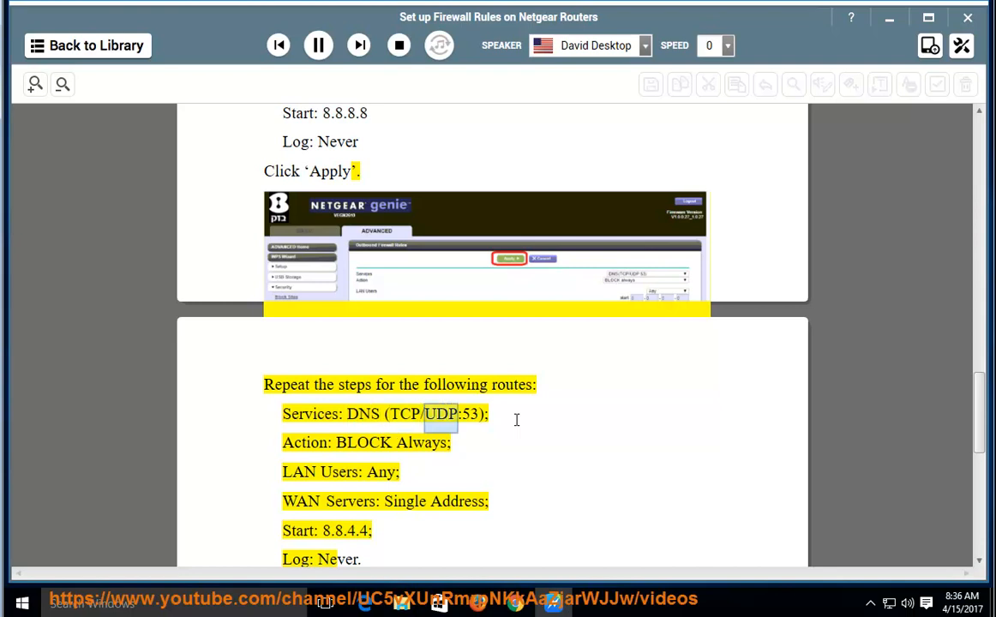
scroll(down, 3)
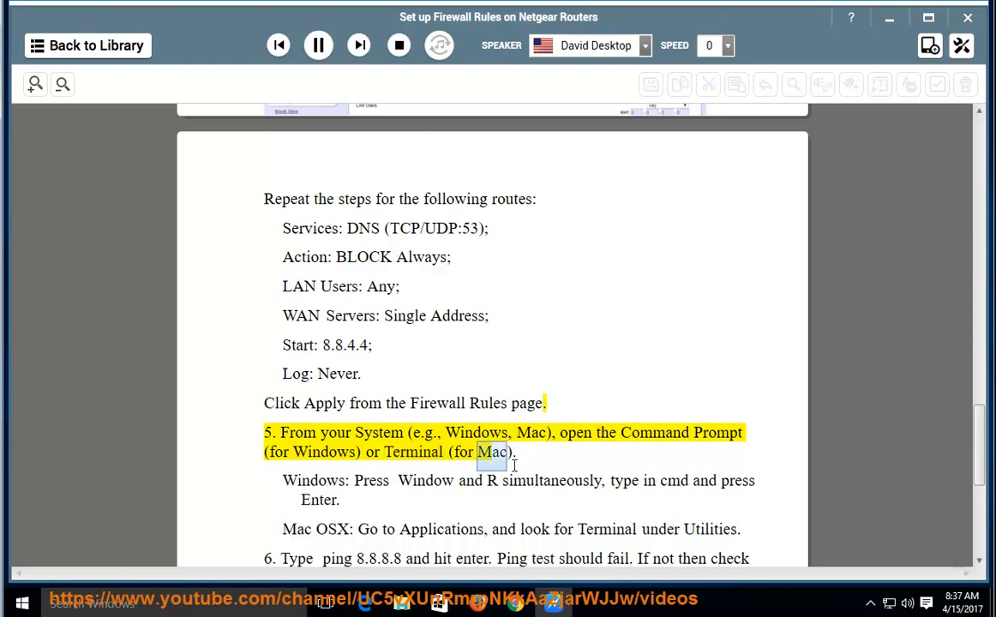
Step: Bring up the Windows Run dialog with Windows+R as step 5 is read
key(Win+r)
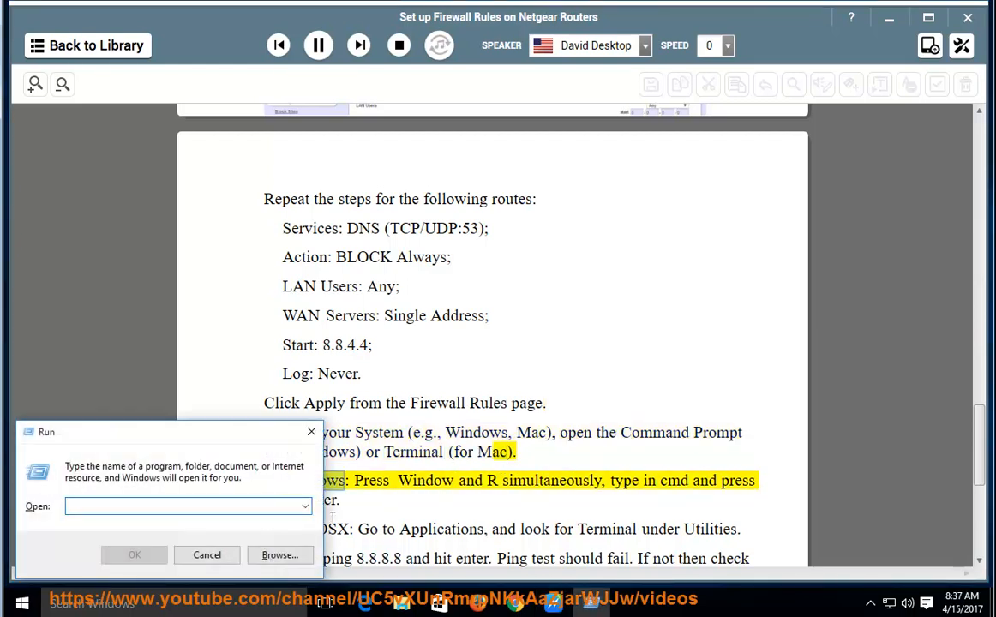
Step: Submit cmd in the Run dialog and move on to the Mac instructions
text(CMD)
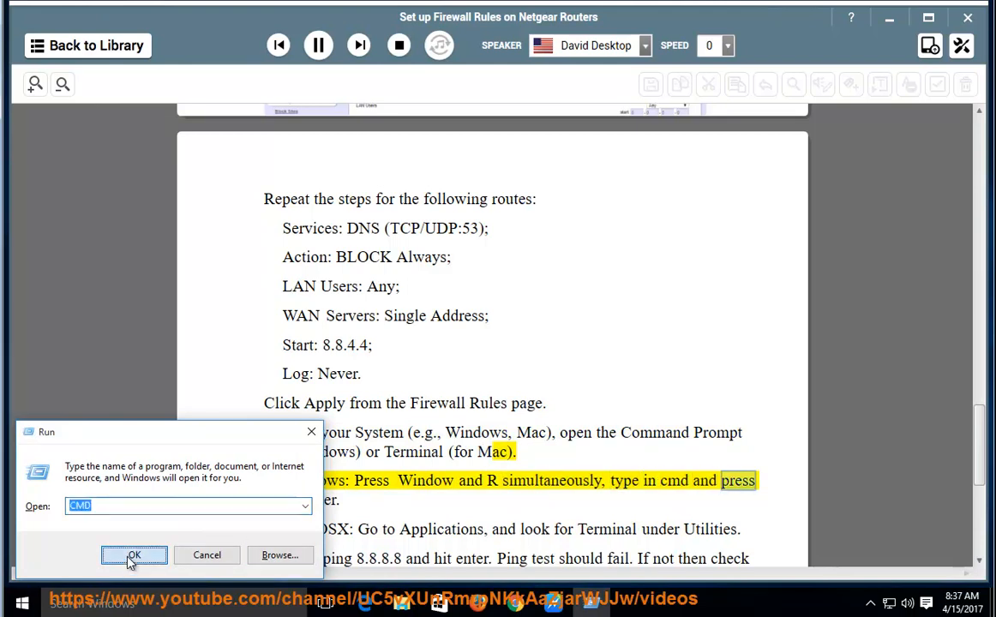
click(134, 555)
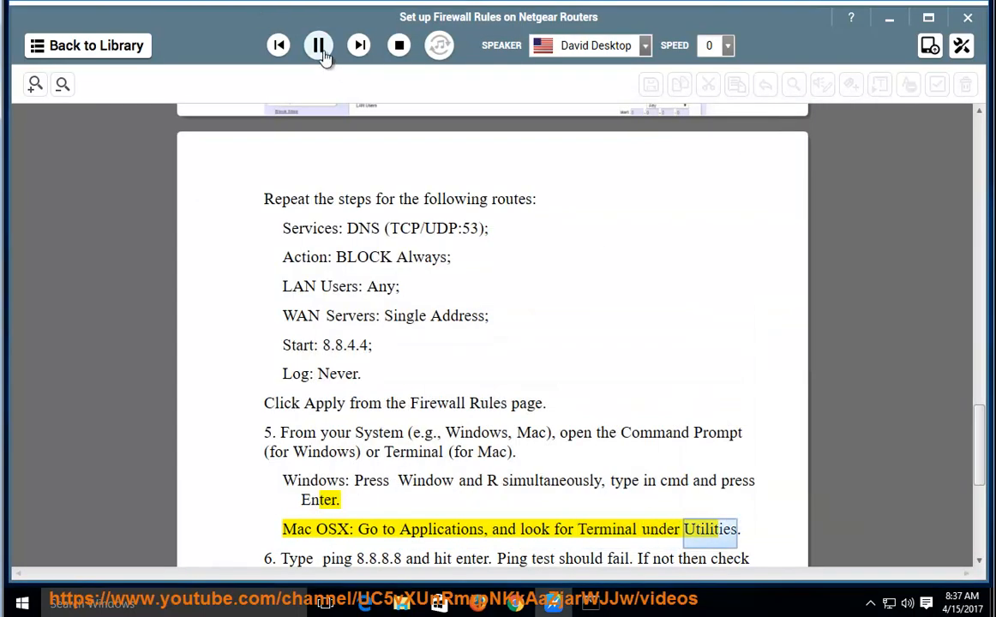
click(317, 45)
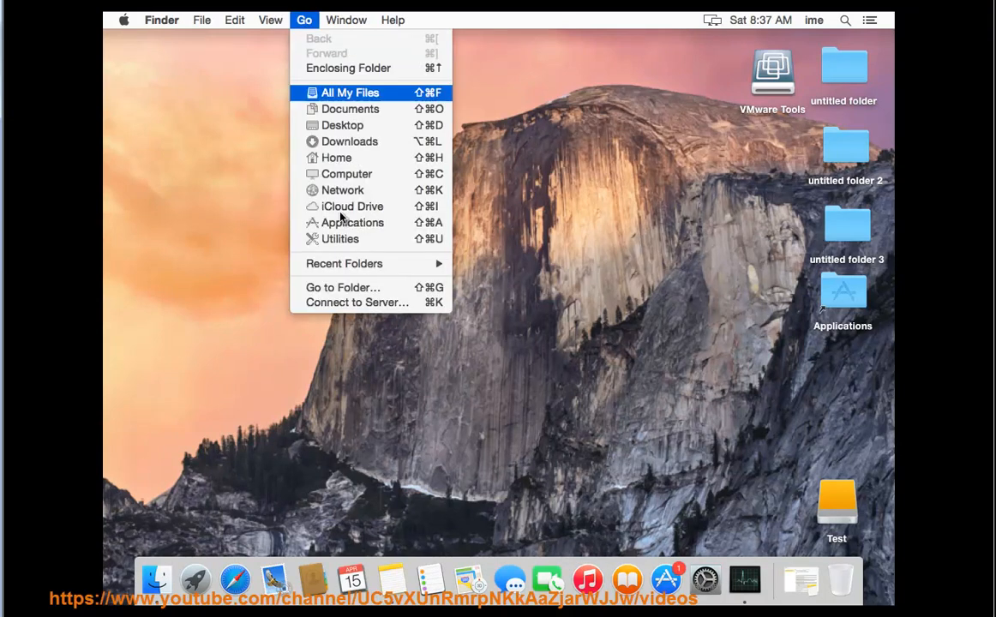
Step: Go to Finder's Utilities folder and launch Terminal from it
click(339, 239)
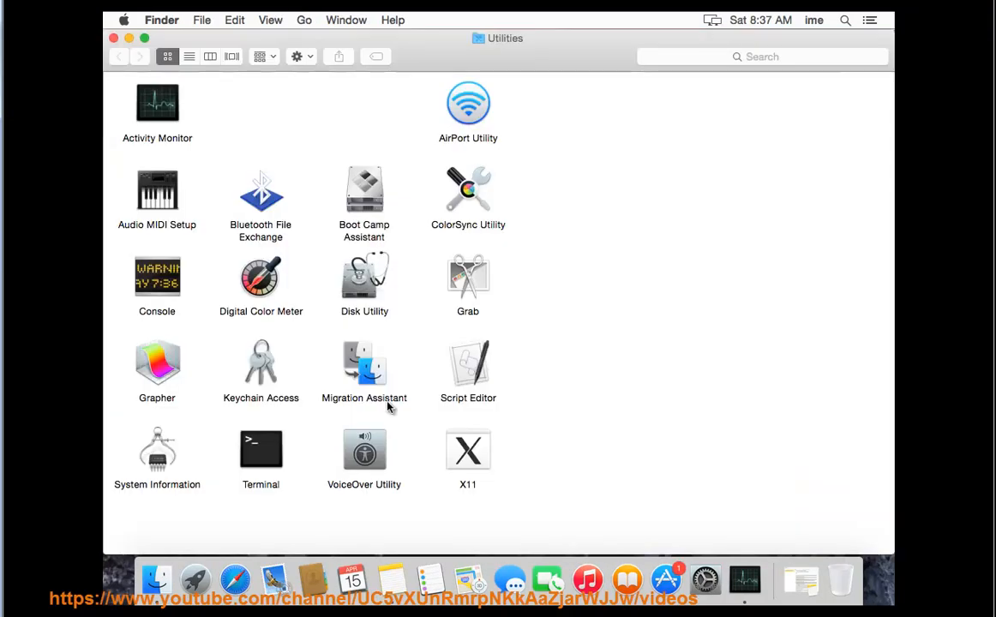
double_click(261, 449)
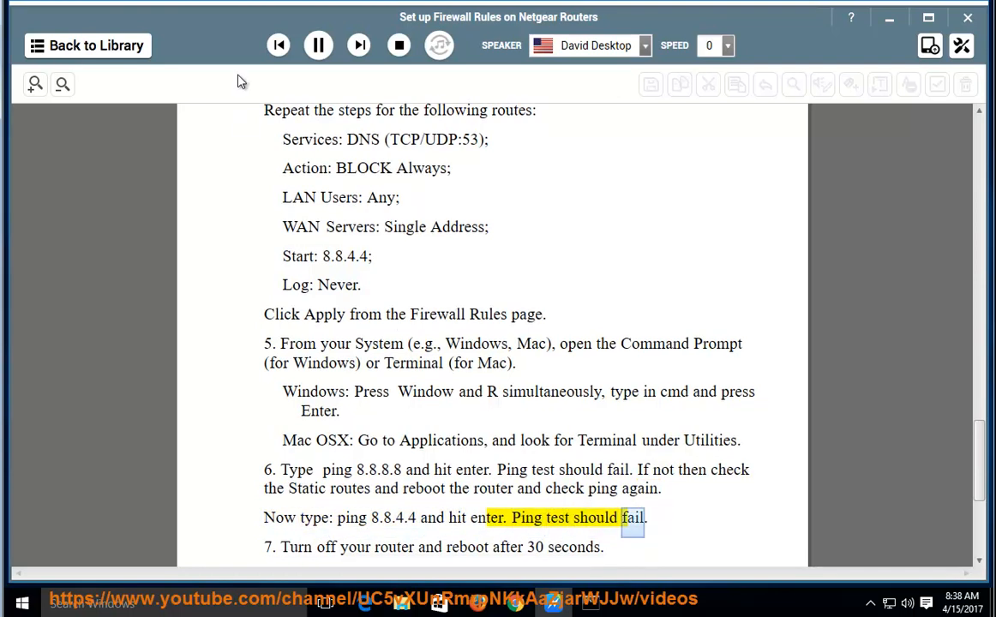
Step: Run ping 8.8.8.8 in Command Prompt, get a reply, then put the window away
click(317, 45)
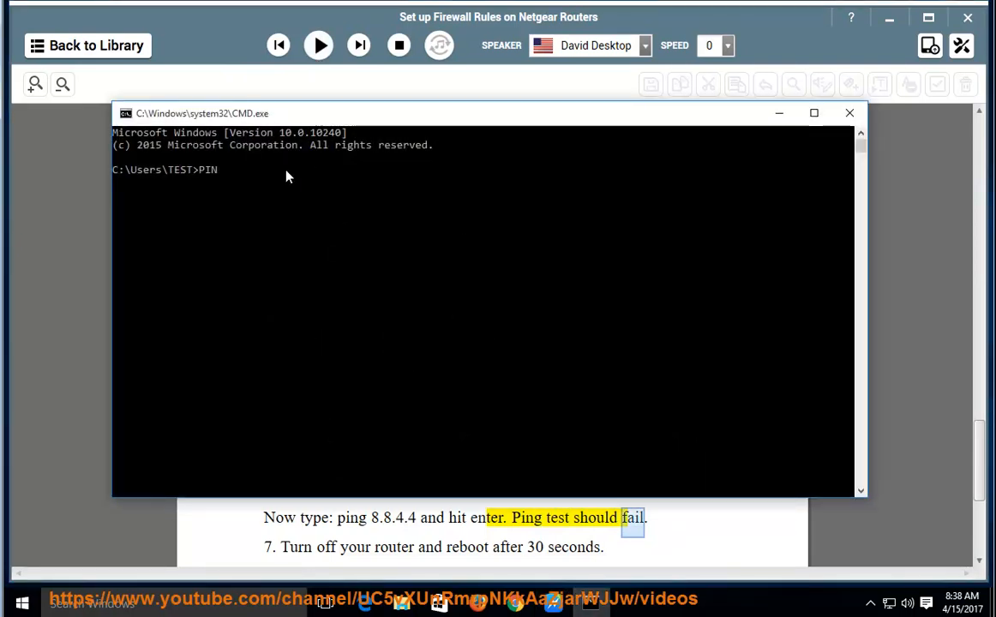
text(G)
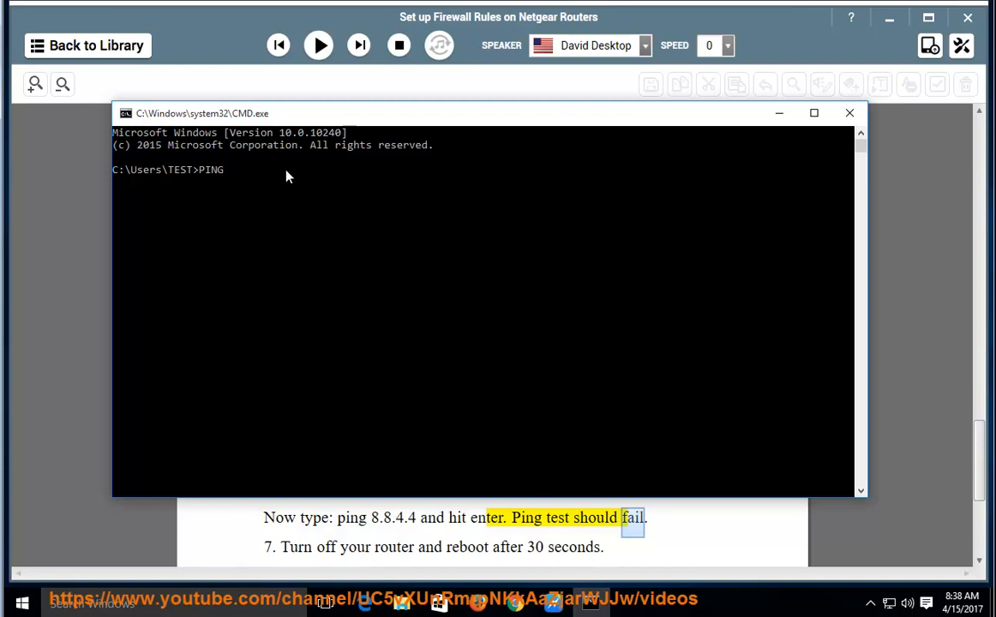
text(8.8.8.8)
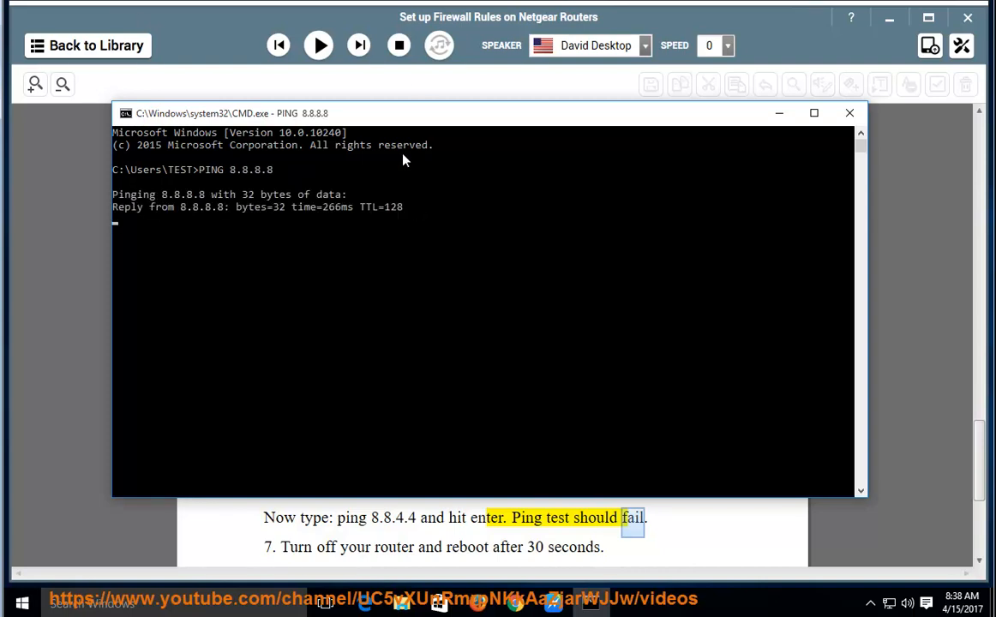
click(848, 113)
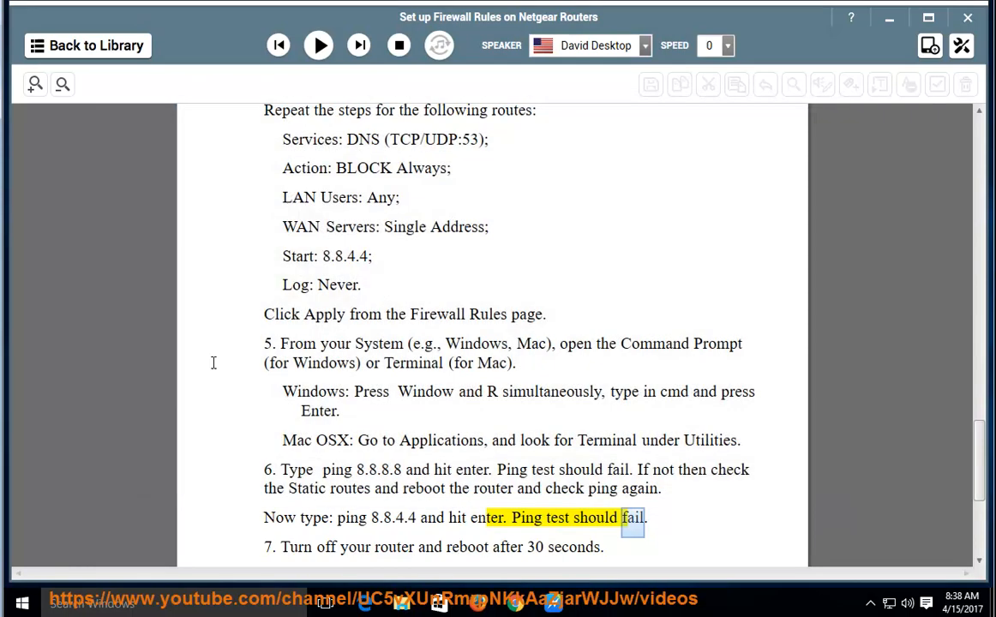
Step: Resume reading to the guide's final line and show the taskbar date and calendar flyout
click(317, 45)
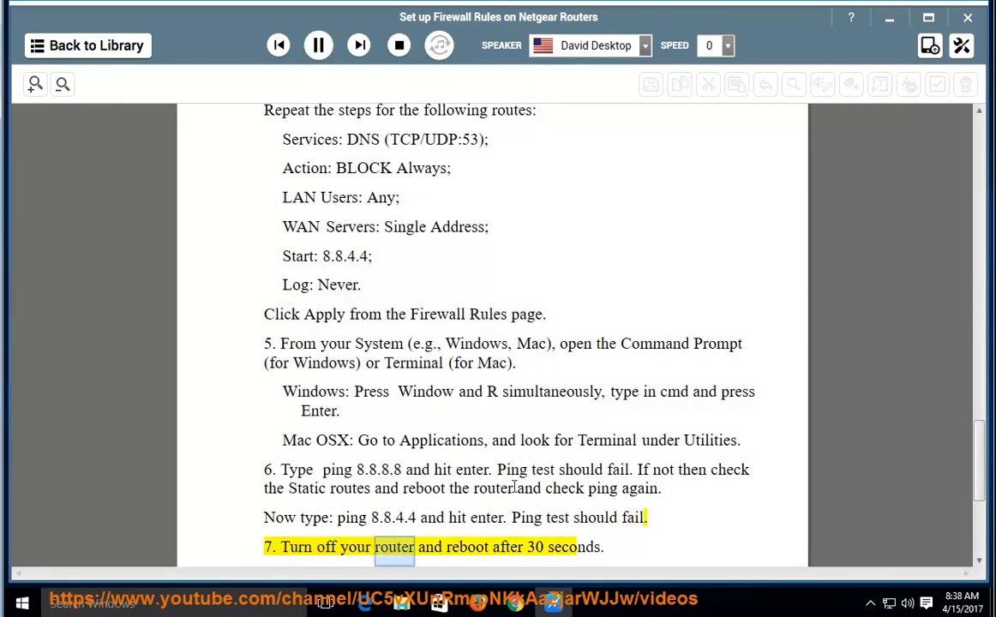
scroll(down, 3)
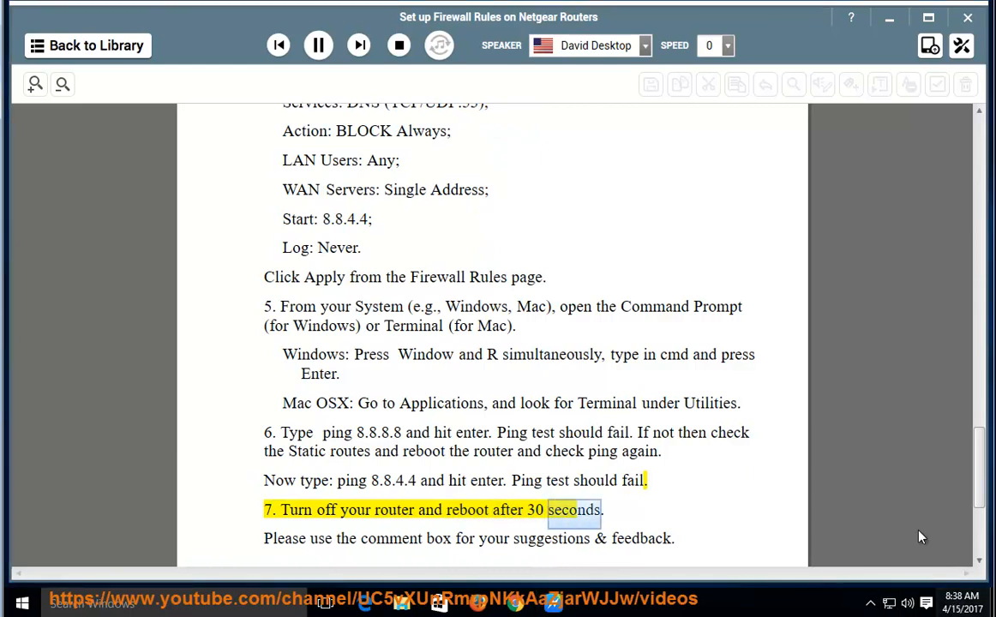
click(943, 604)
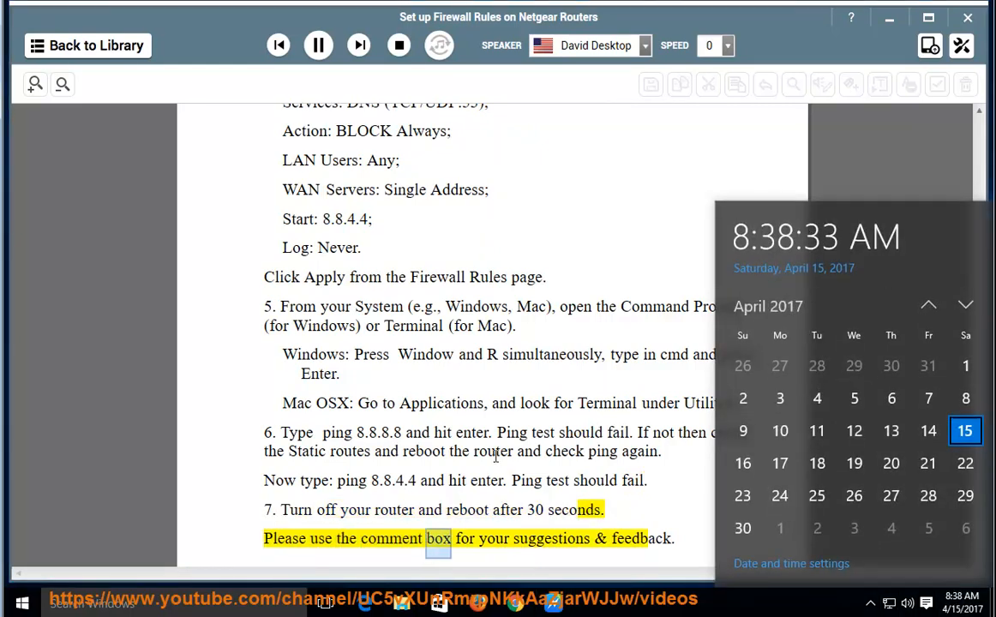